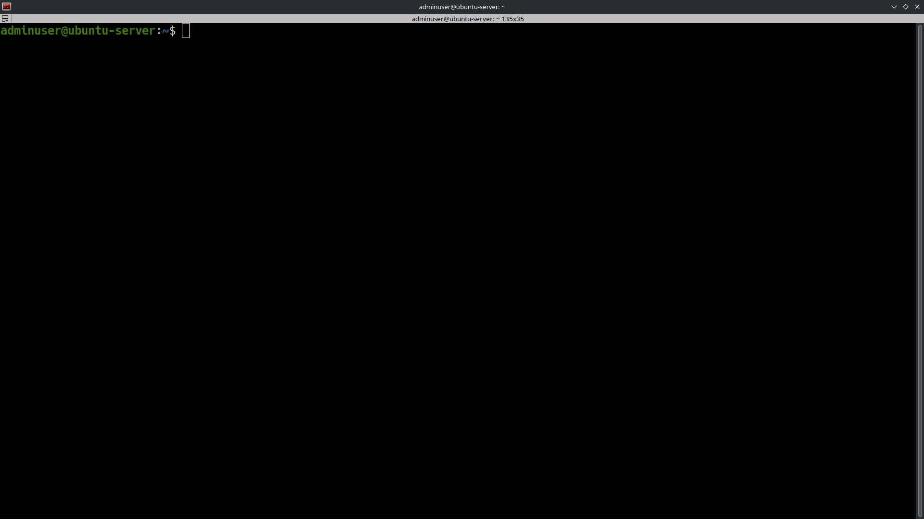
pyautogui.moveTo(247, 399)
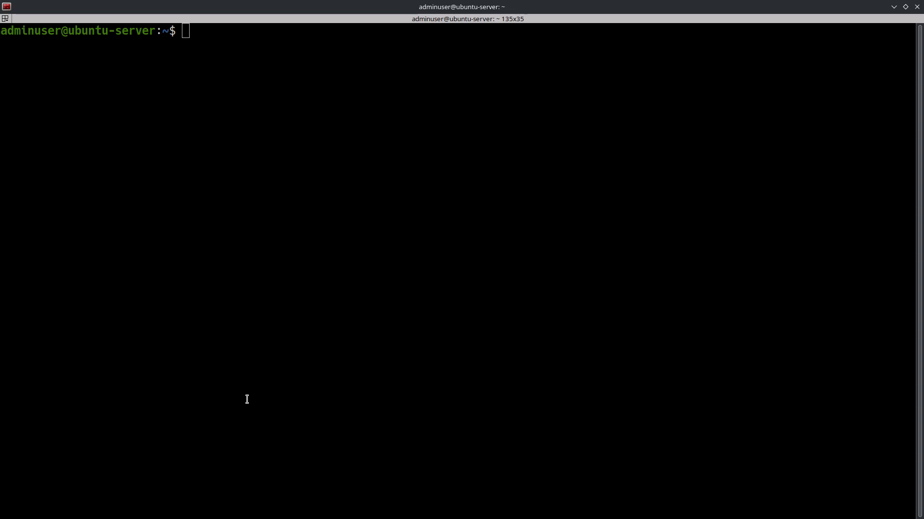
pyautogui.moveTo(320, 333)
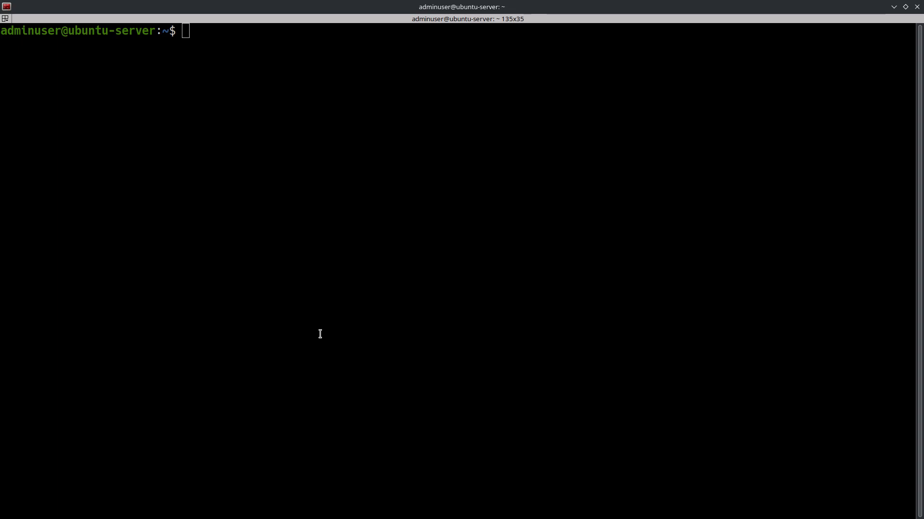
# Run sudo vgs and sudo vgdisplay to see ubuntu-vg's size and 11.50 GiB free.
pyautogui.write('sudo')
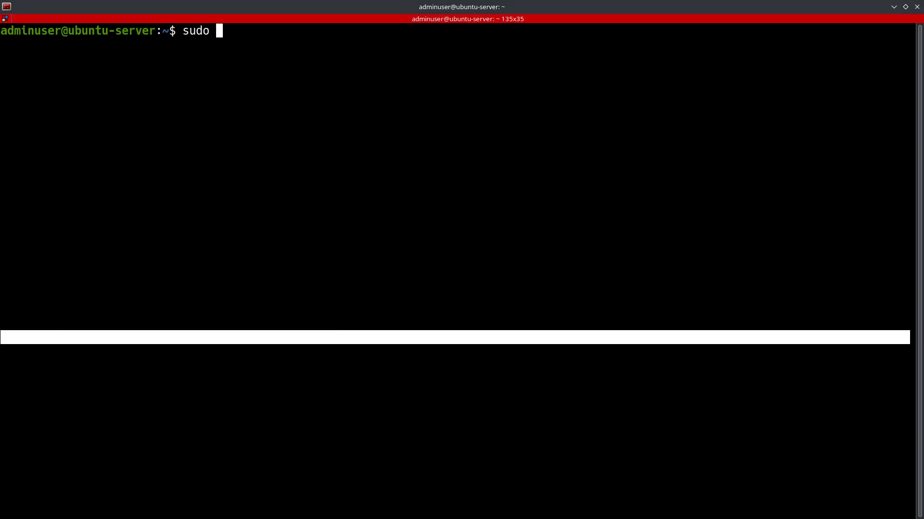
pyautogui.press('Return')
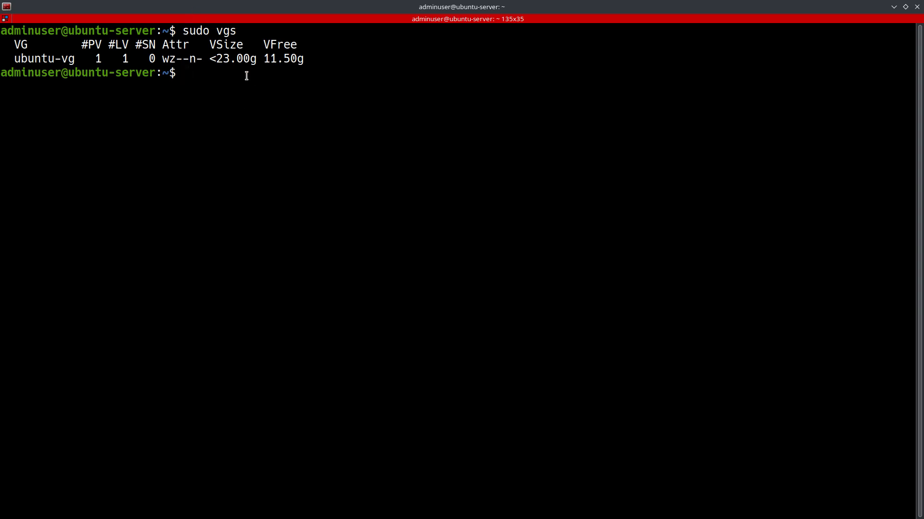
pyautogui.write('sudo')
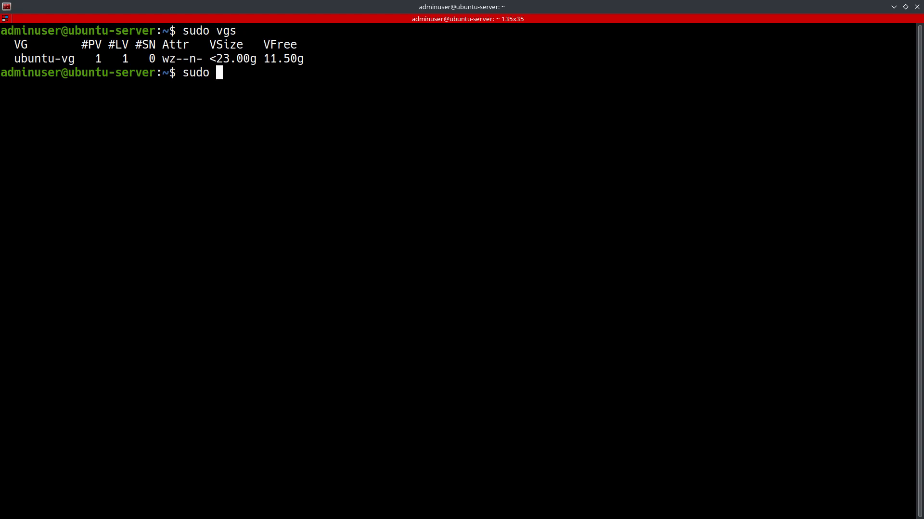
pyautogui.write('vgdisplay')
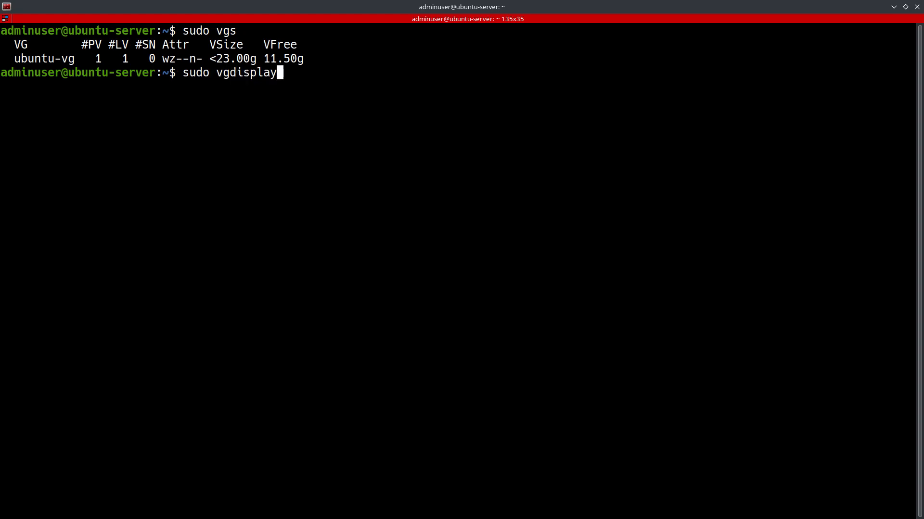
pyautogui.press('Return')
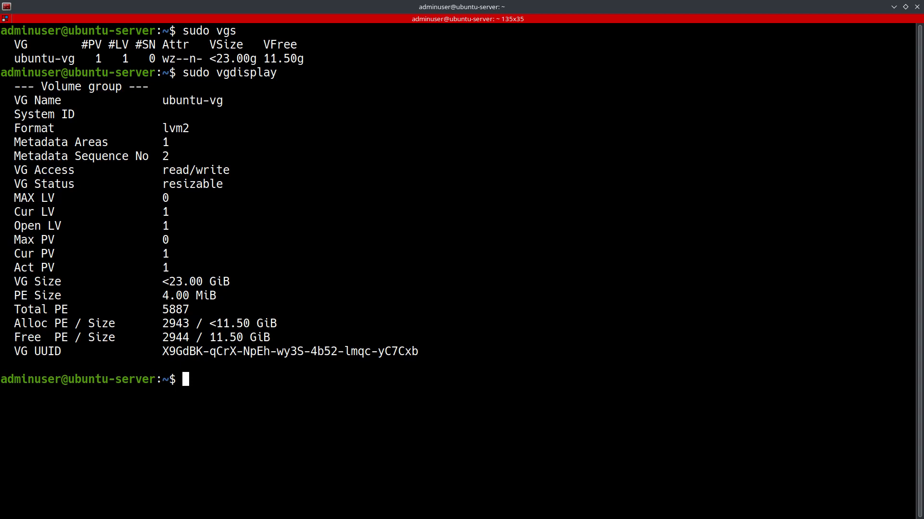
pyautogui.moveTo(196, 122)
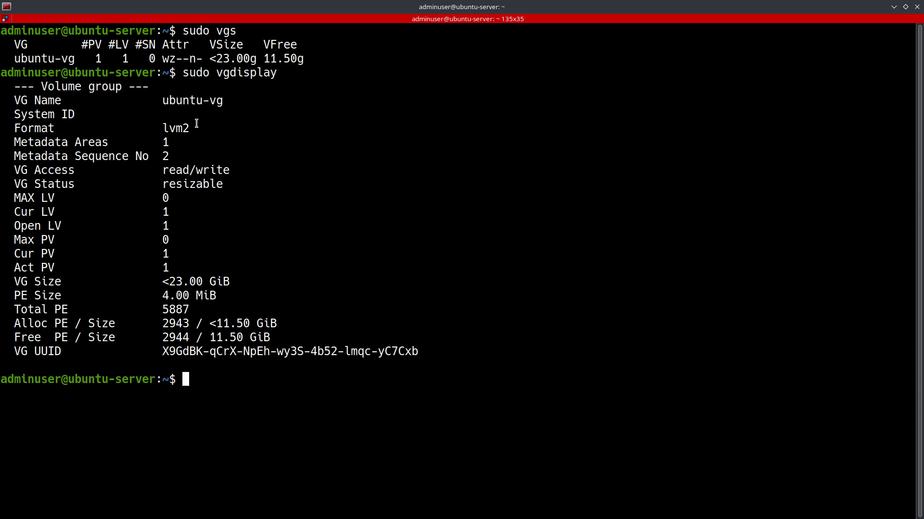
pyautogui.moveTo(382, 215)
pyautogui.write('s')
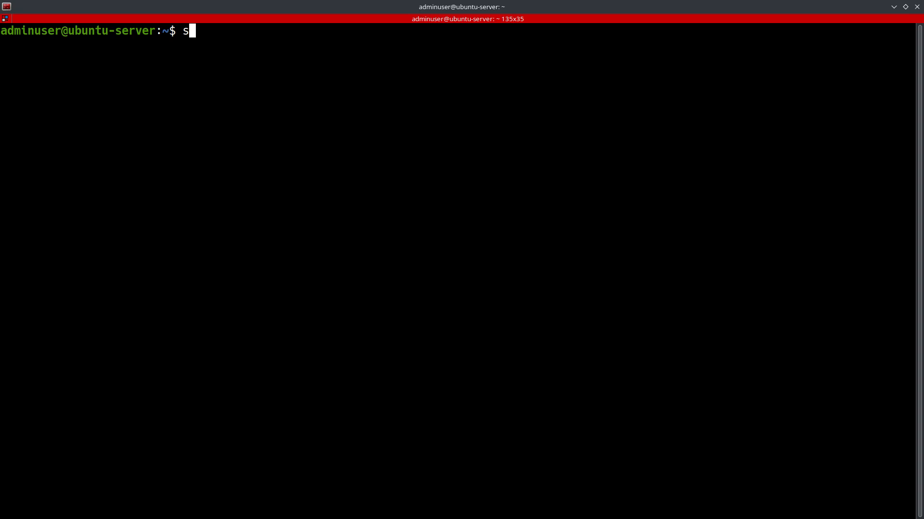
# Run sudo lvs and sudo lvdisplay to see ubuntu-lv's path and <11.50 GiB size.
pyautogui.write('udo lvs')
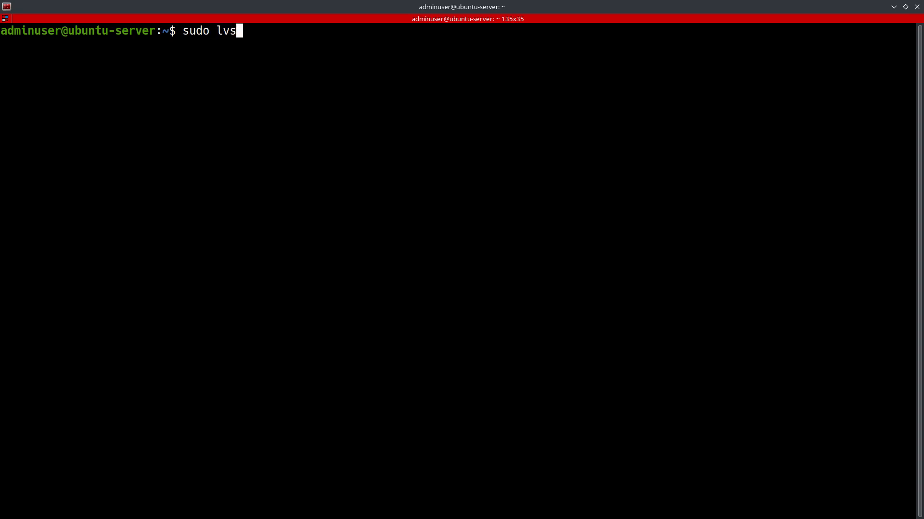
pyautogui.press('Return')
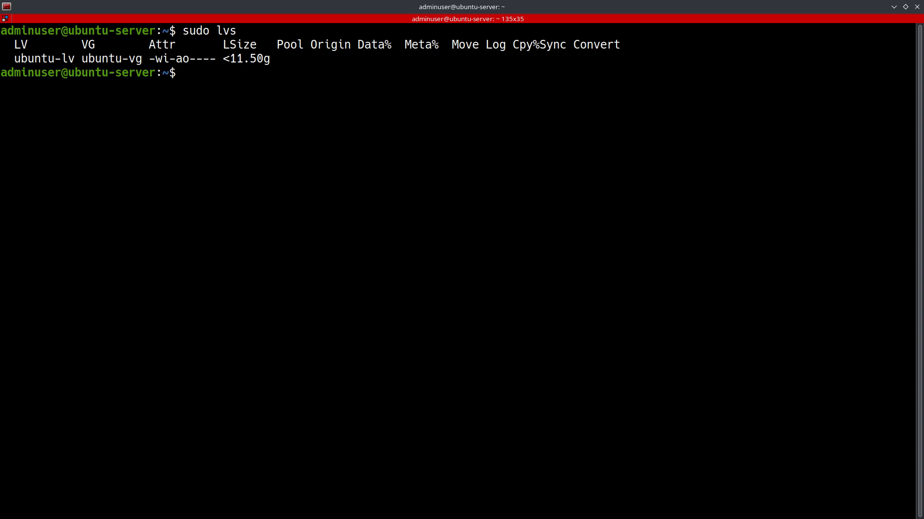
pyautogui.write('s')
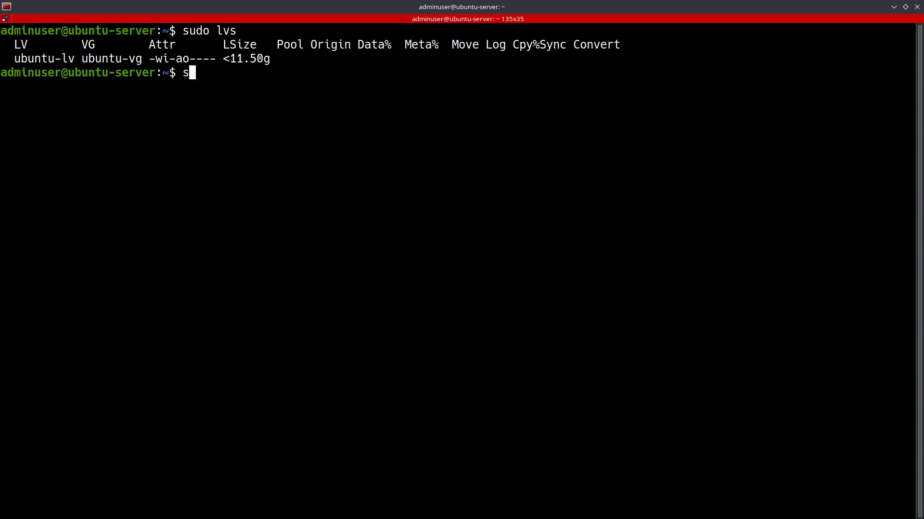
pyautogui.write('udo lv')
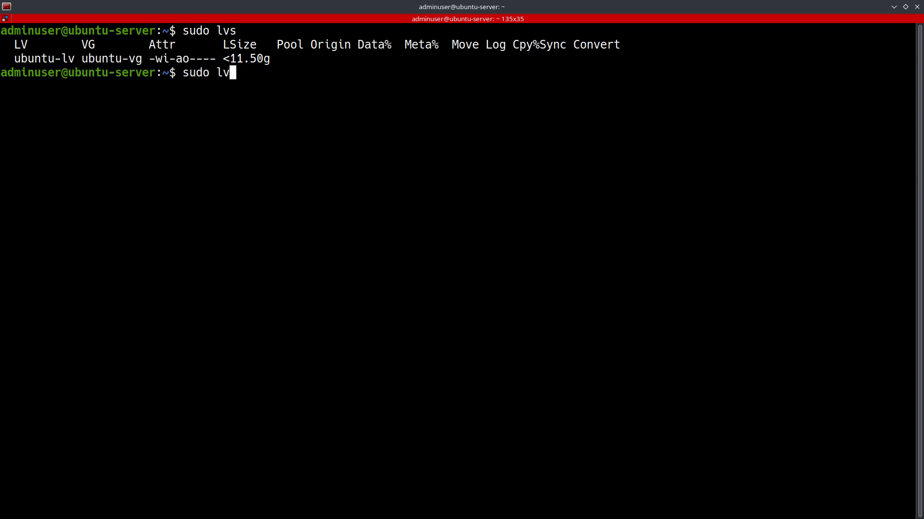
pyautogui.write('display')
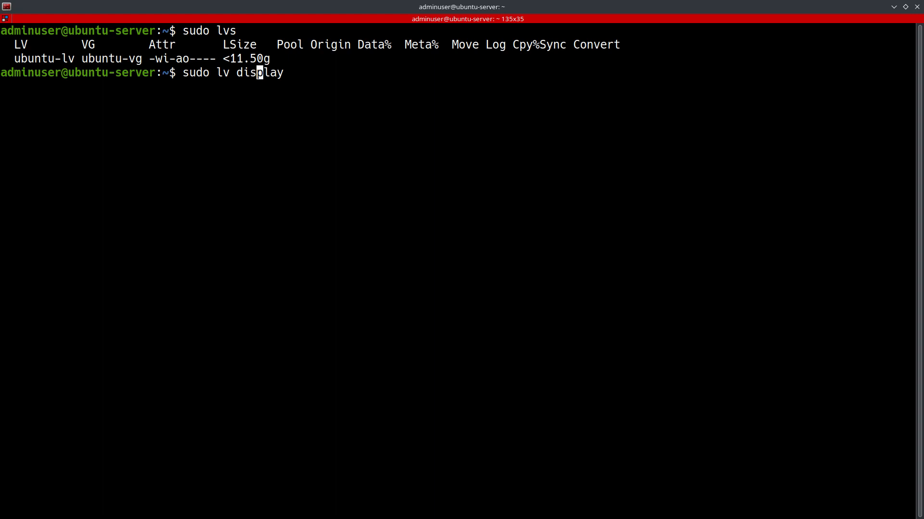
pyautogui.press('Return')
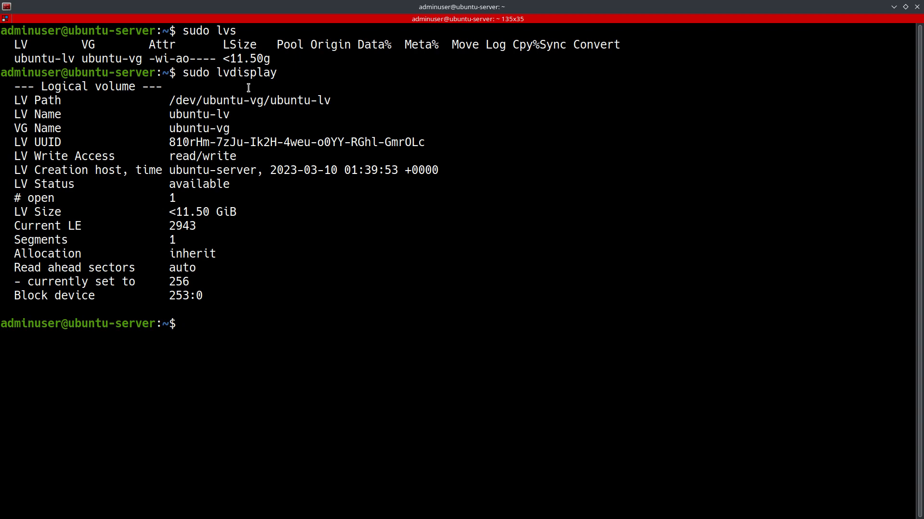
# Rerun sudo vgs to confirm ubuntu-vg still has 11.50g free.
pyautogui.write('sudo v')
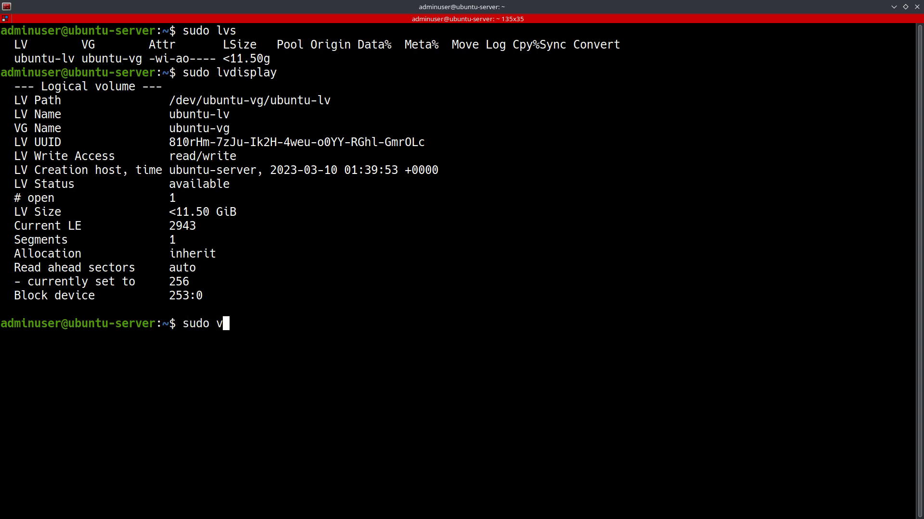
pyautogui.write('g')
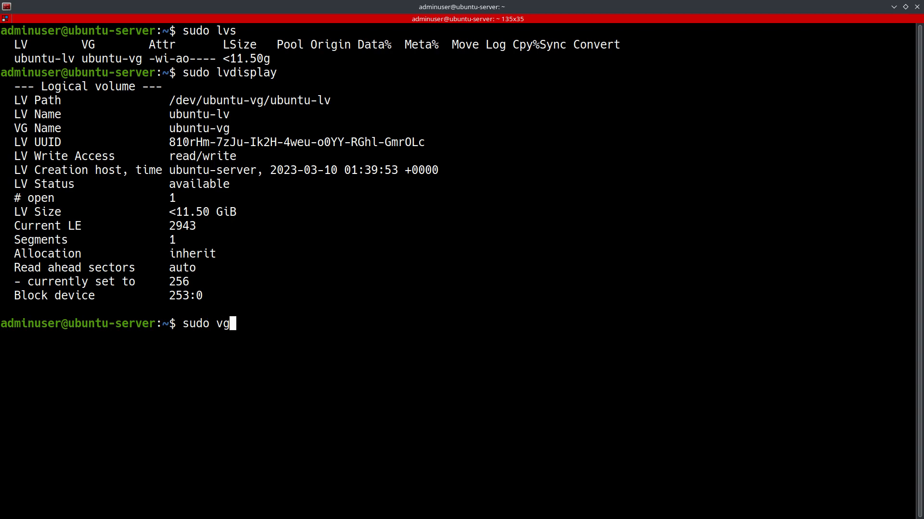
pyautogui.press('Return')
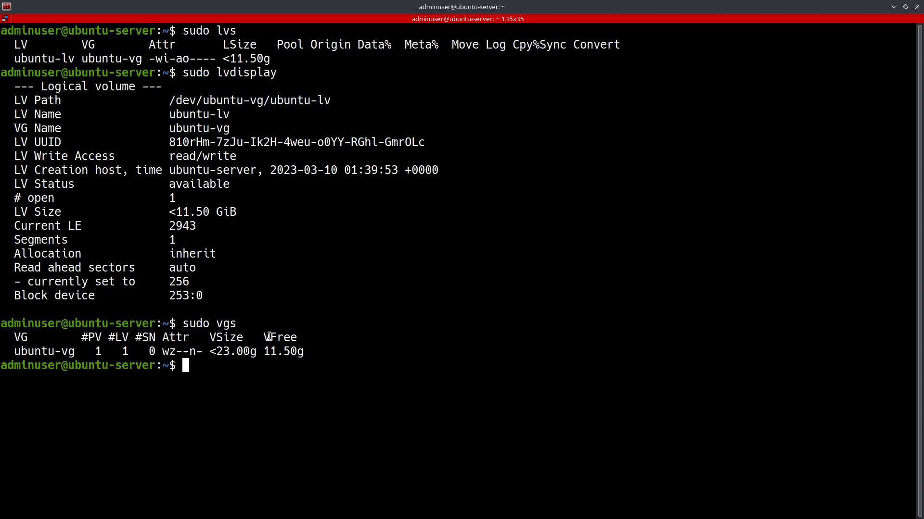
pyautogui.moveTo(515, 480)
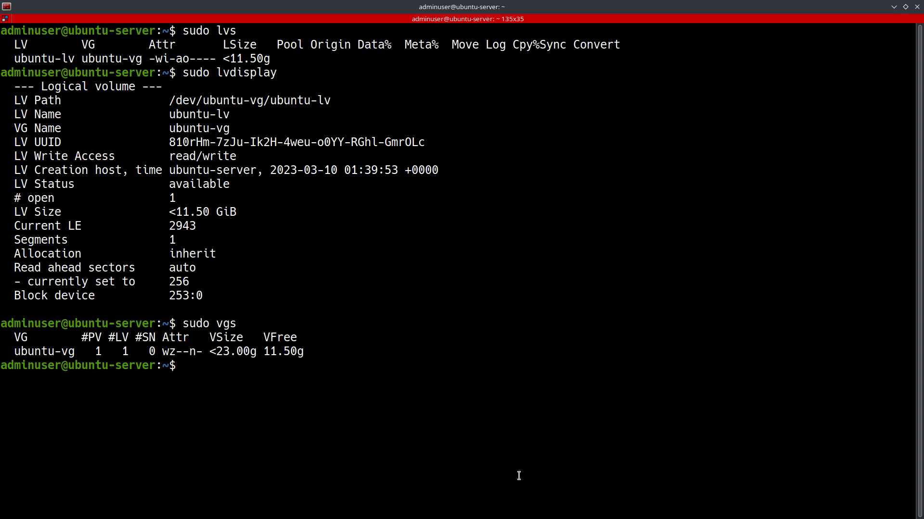
pyautogui.moveTo(545, 480)
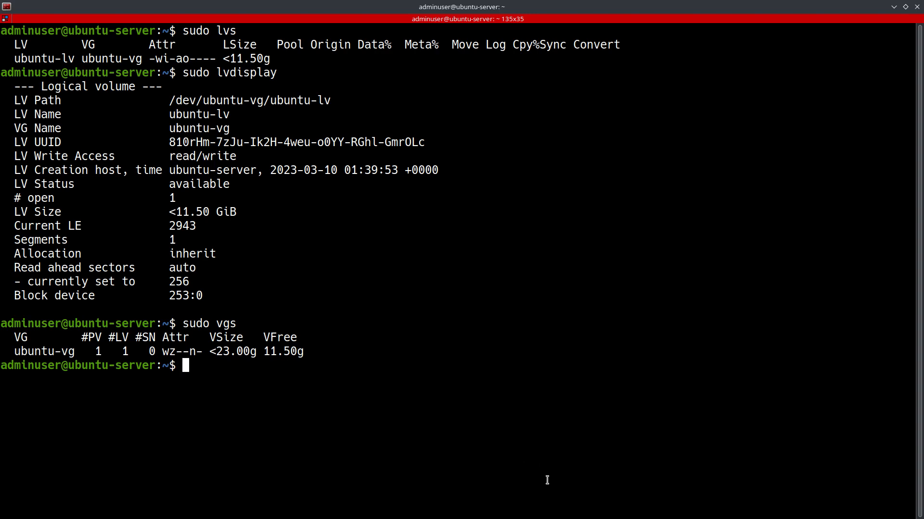
pyautogui.moveTo(329, 99)
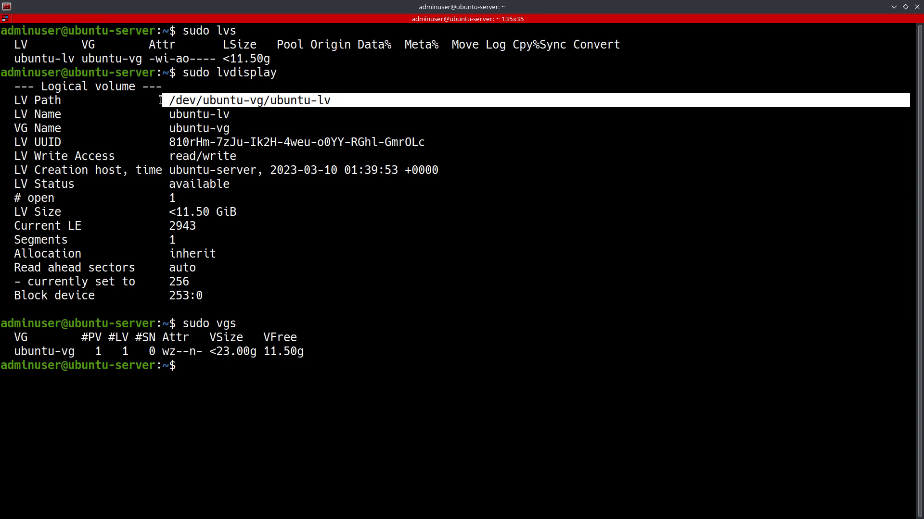
pyautogui.moveTo(185, 365)
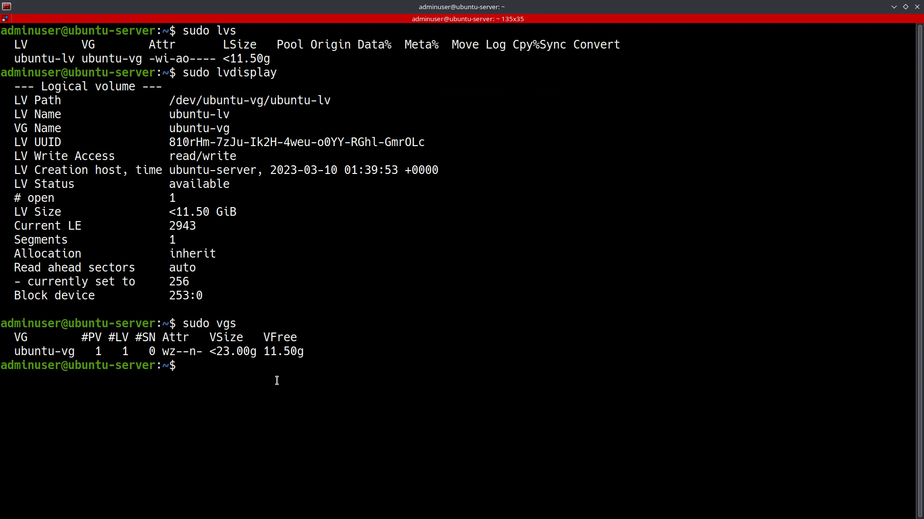
# Run df -h to show the root filesystem at 12G with 45% used.
pyautogui.write('df -h')
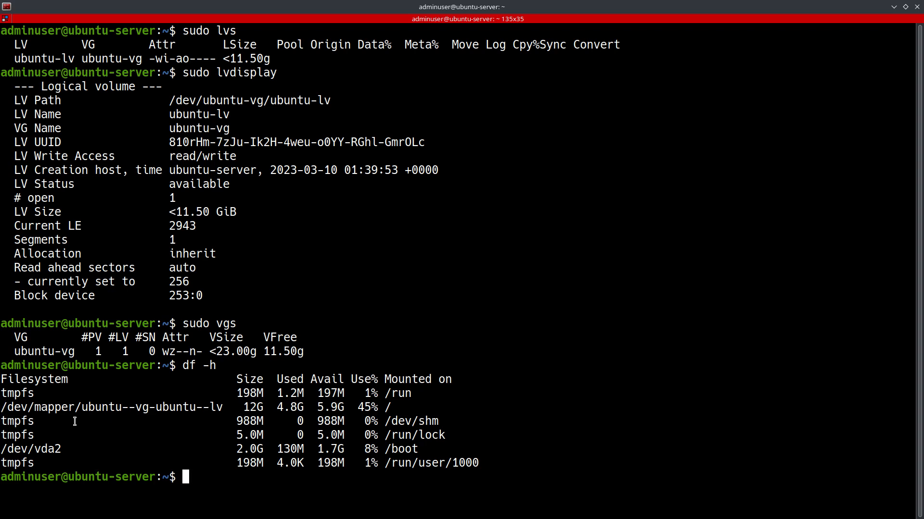
pyautogui.moveTo(75, 411)
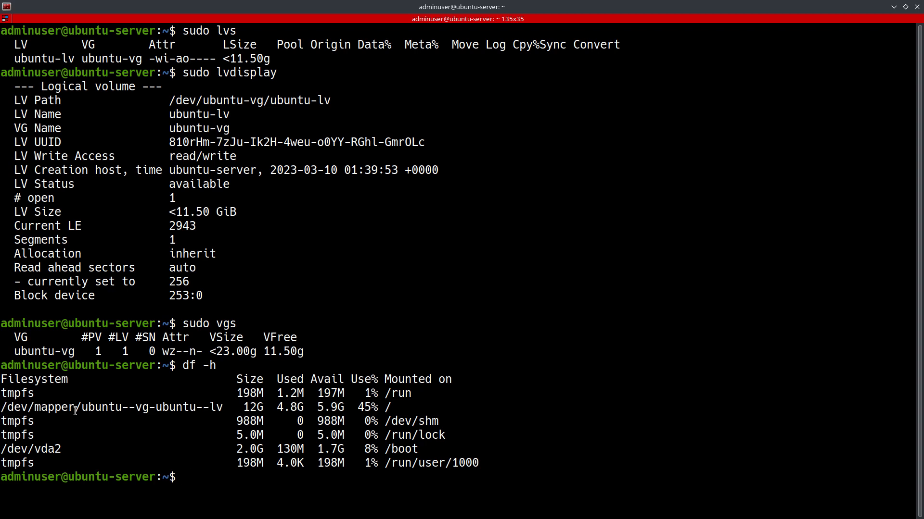
pyautogui.moveTo(228, 484)
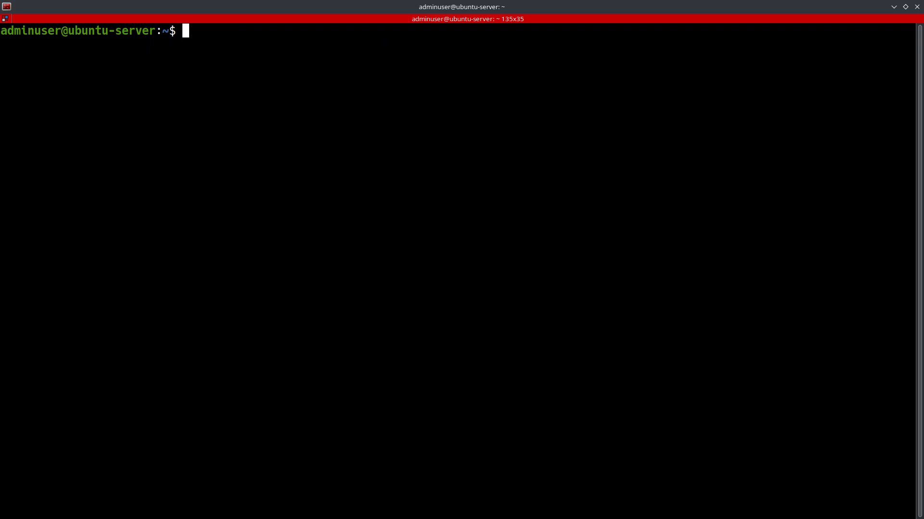
# Run sudo lvdisplay to show ubuntu-lv at /dev/ubuntu-vg/ubuntu-lv, under 11.50 GiB.
pyautogui.write('sudo')
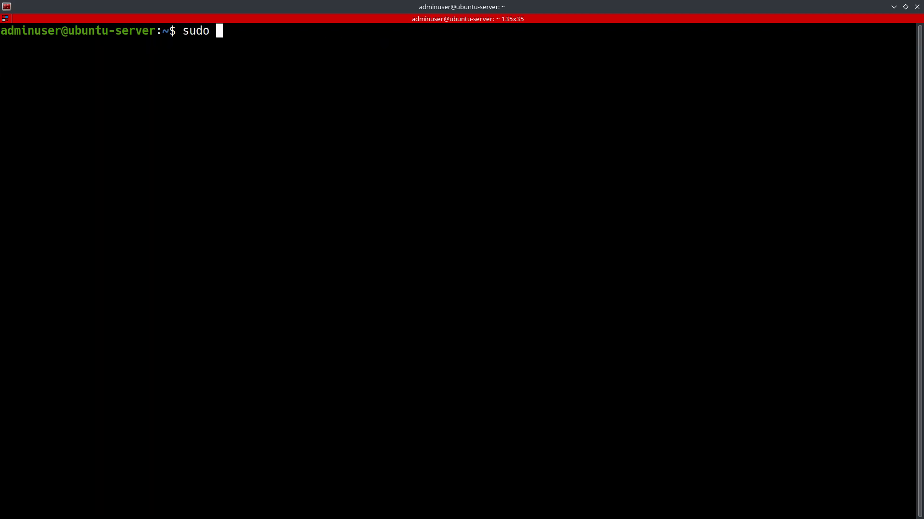
pyautogui.write('lvdisplay')
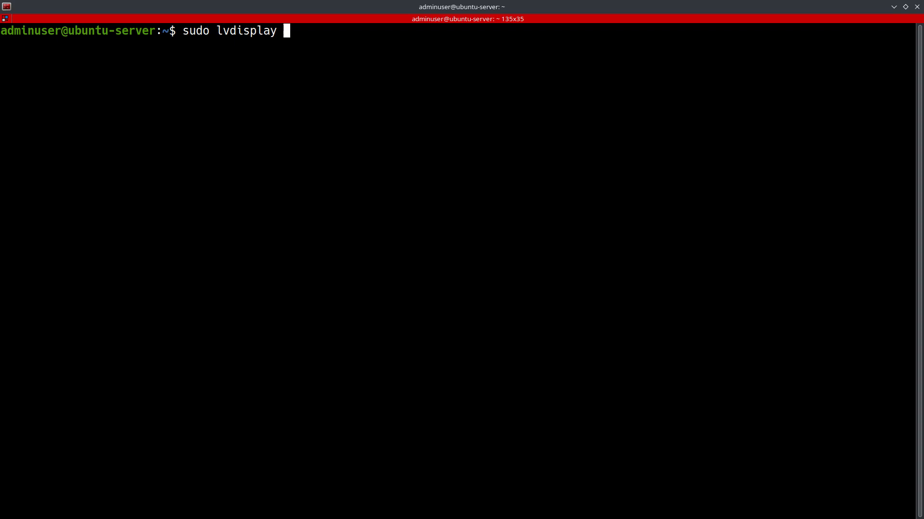
pyautogui.press('Return')
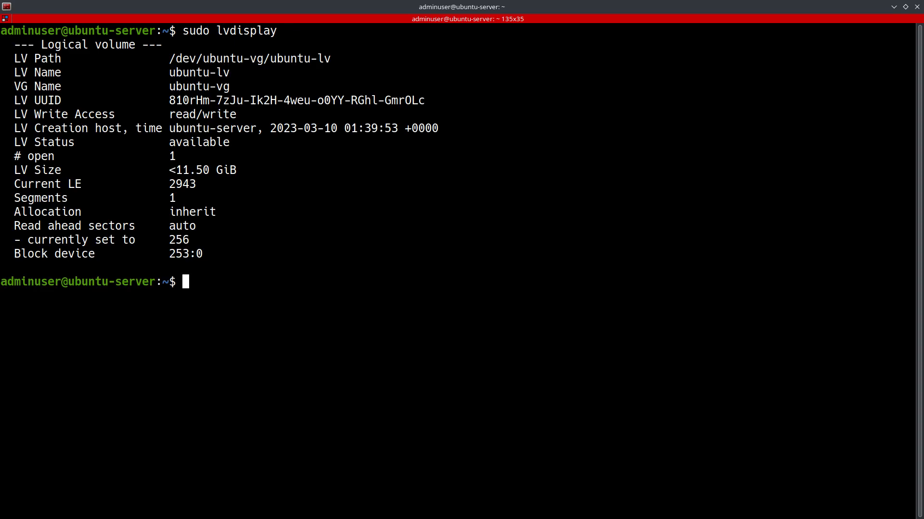
# Start composing lvextend -l + at the prompt without submitting it.
pyautogui.write('lv')
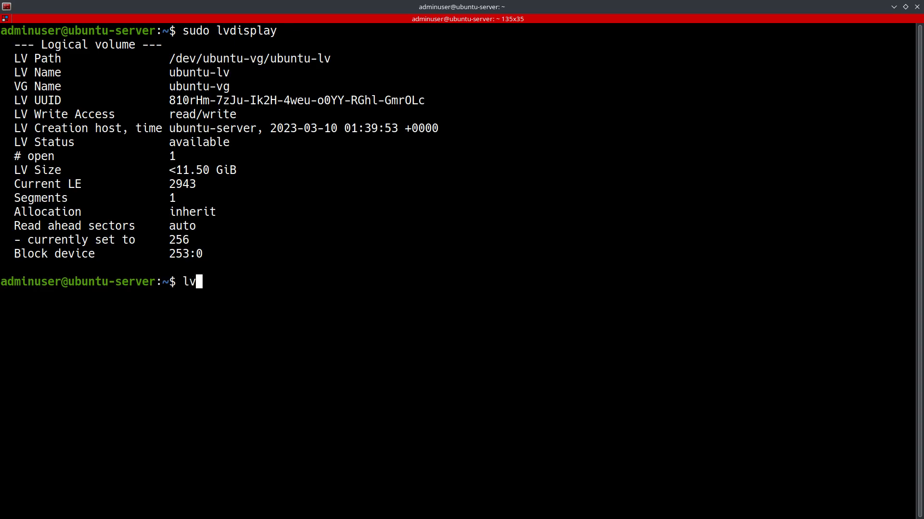
pyautogui.write('extend')
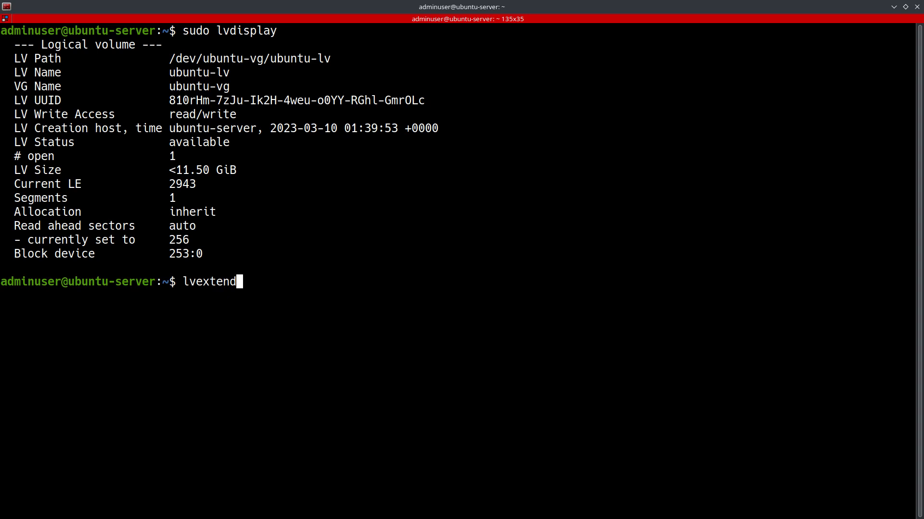
pyautogui.moveTo(238, 282)
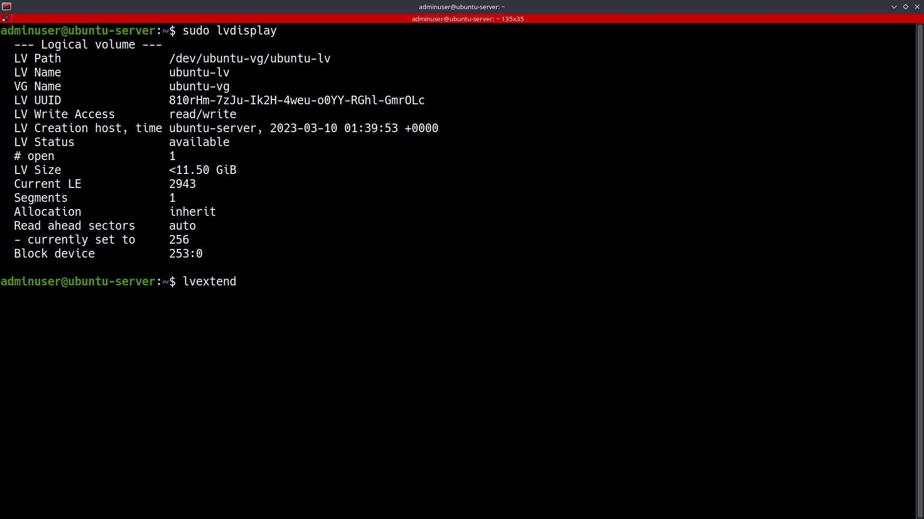
pyautogui.write('-l')
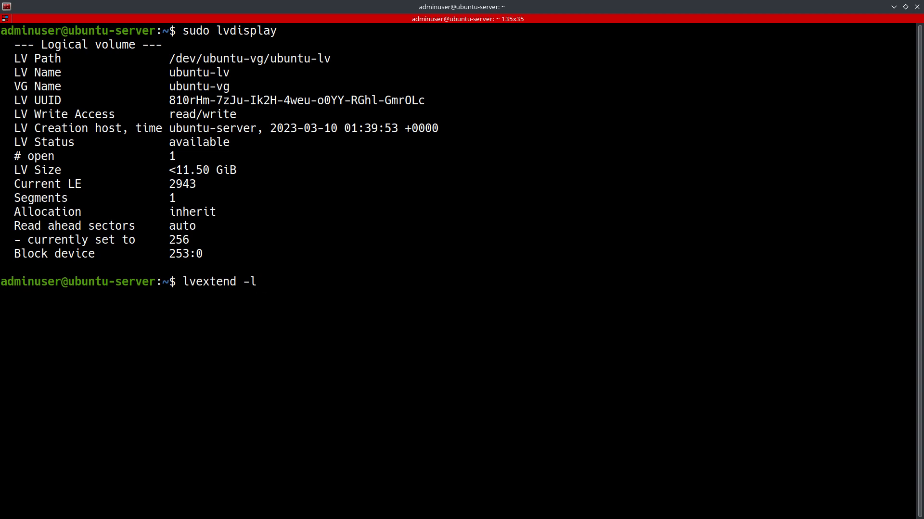
pyautogui.moveTo(258, 282)
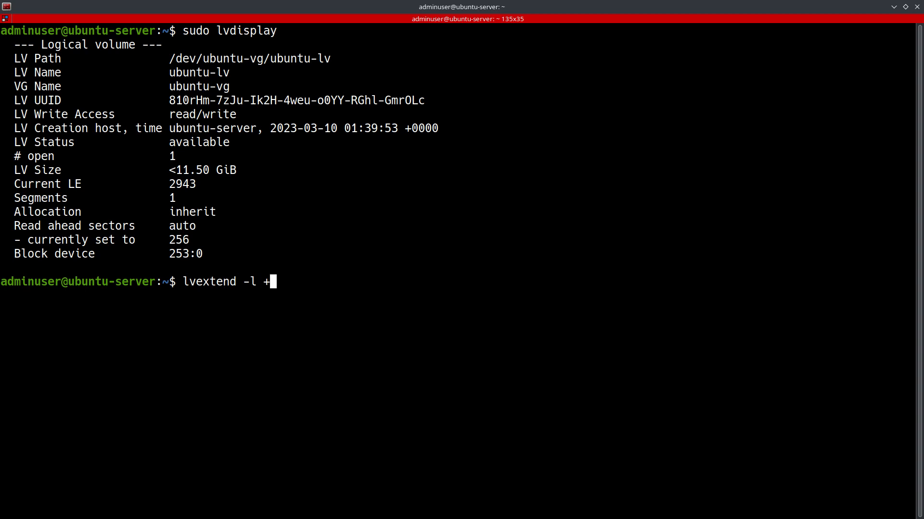
# Extend the pending command to lvextend -l +100%FREE -r.
pyautogui.write('100%')
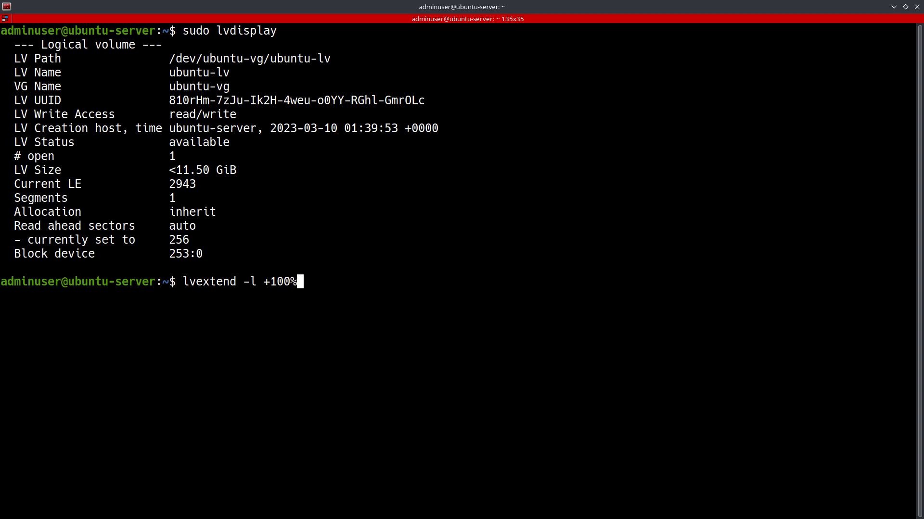
pyautogui.write('FREE')
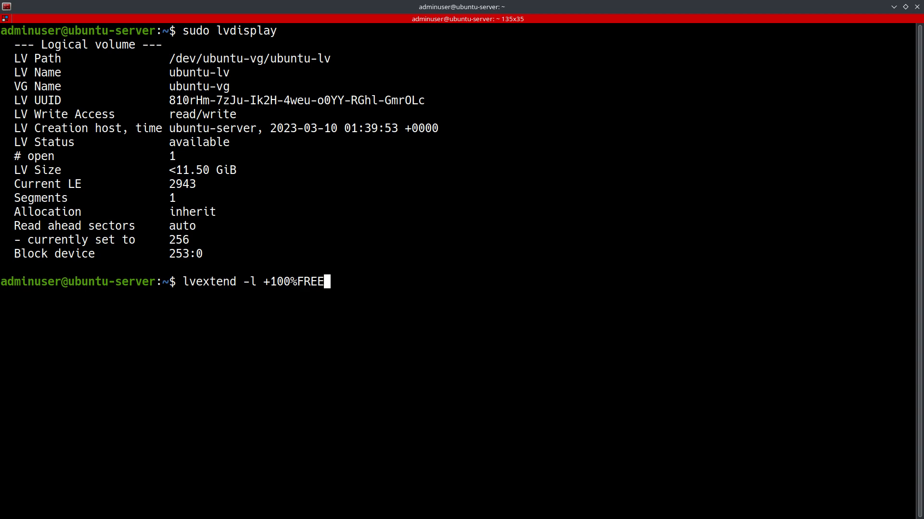
pyautogui.moveTo(327, 282)
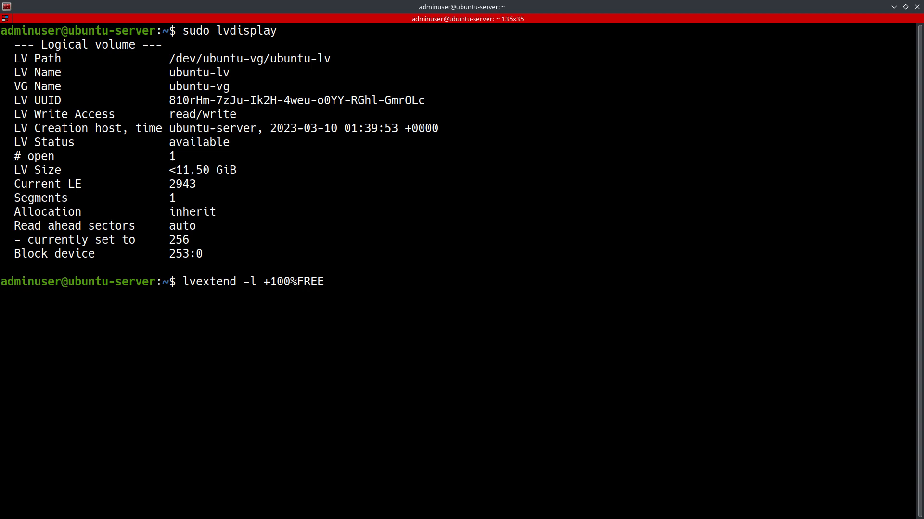
pyautogui.write('-')
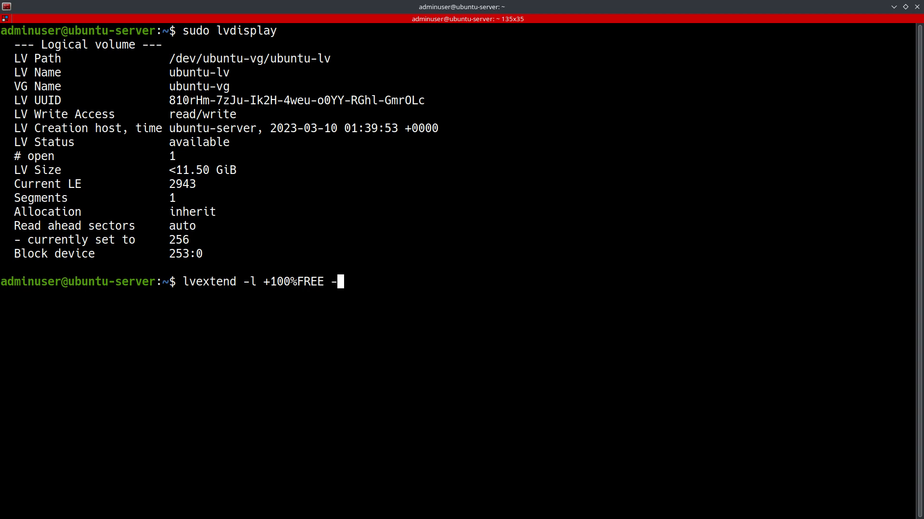
pyautogui.write('r')
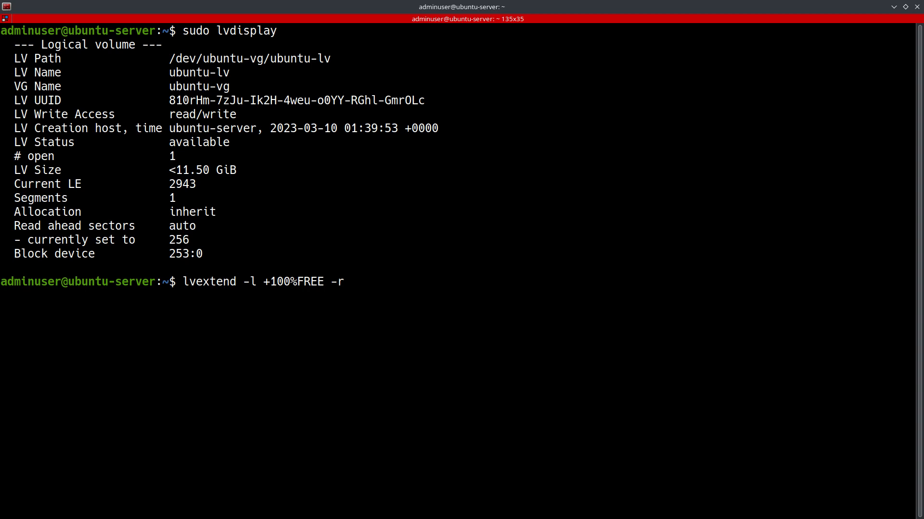
pyautogui.moveTo(346, 282)
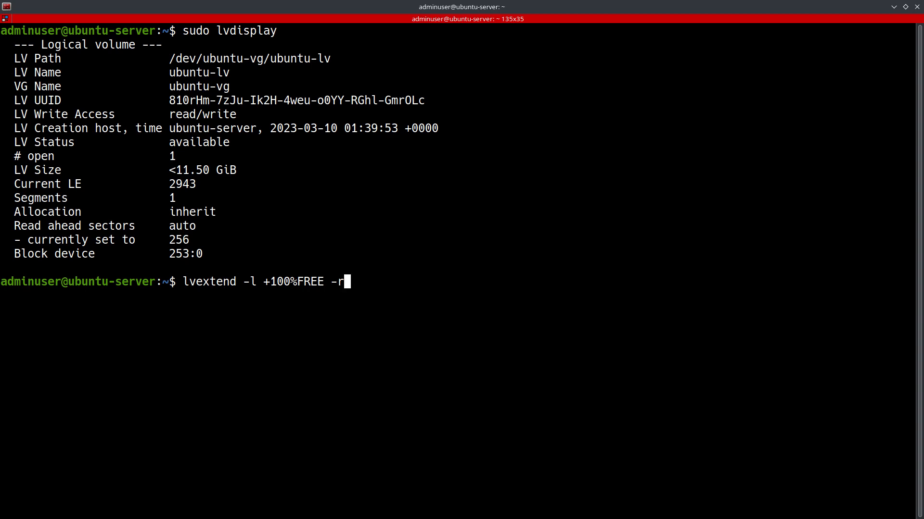
pyautogui.moveTo(344, 282)
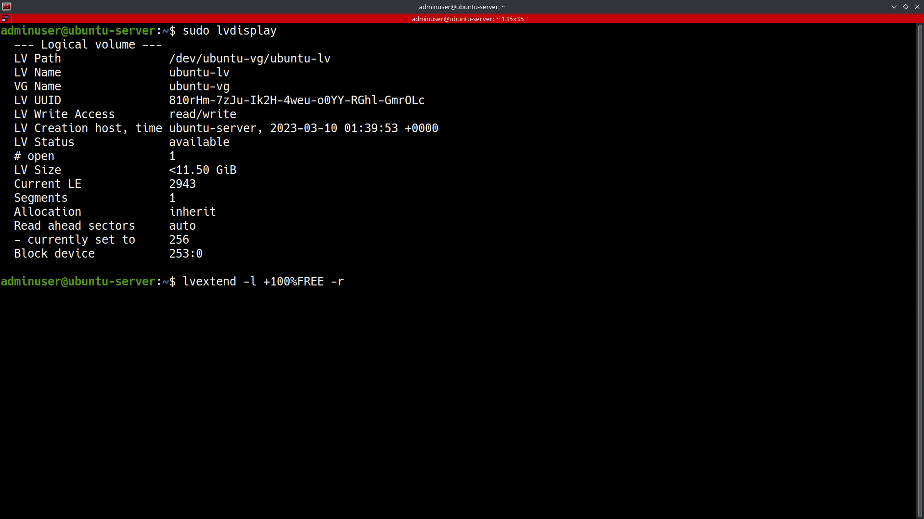
pyautogui.moveTo(344, 282)
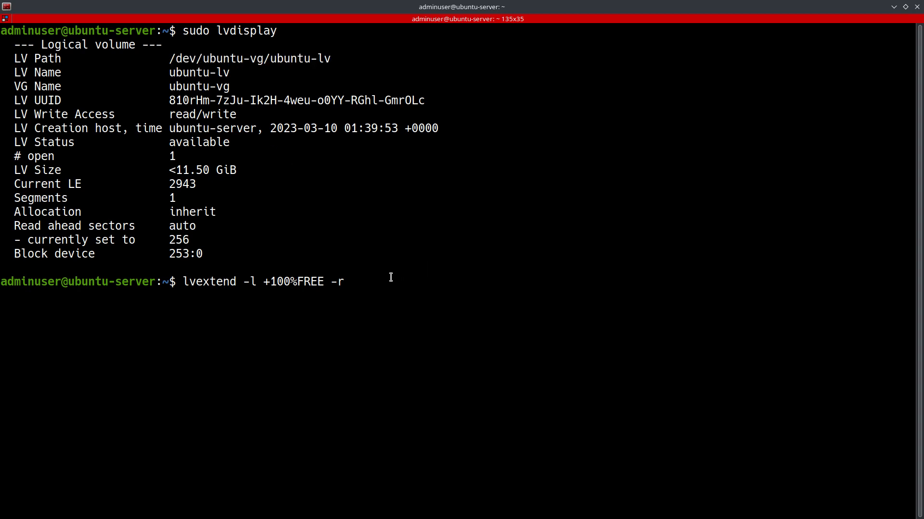
# Run lvextend on /dev/ubuntu-vg/ubuntu-lv, then rerun with sudo to grow it to 23.00 GiB.
pyautogui.write('/dev/ubuntu-vg/ubuntu-lv')
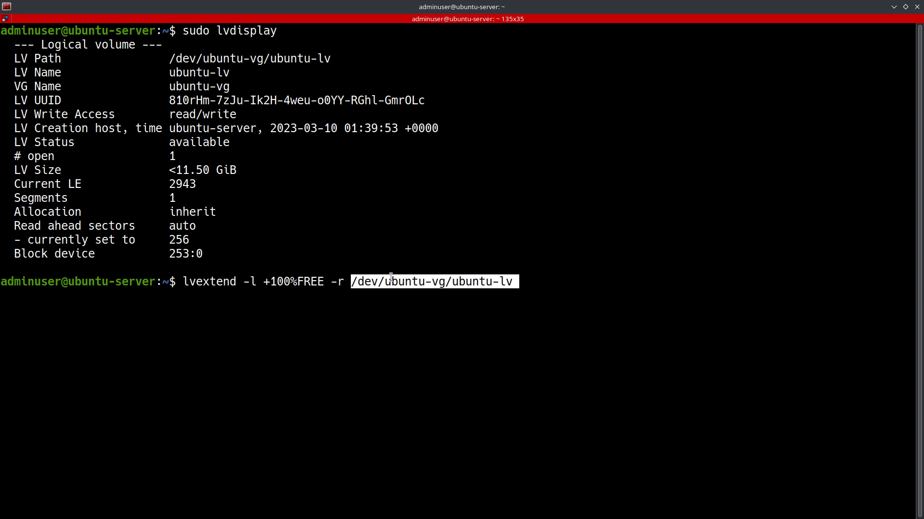
pyautogui.press('Return')
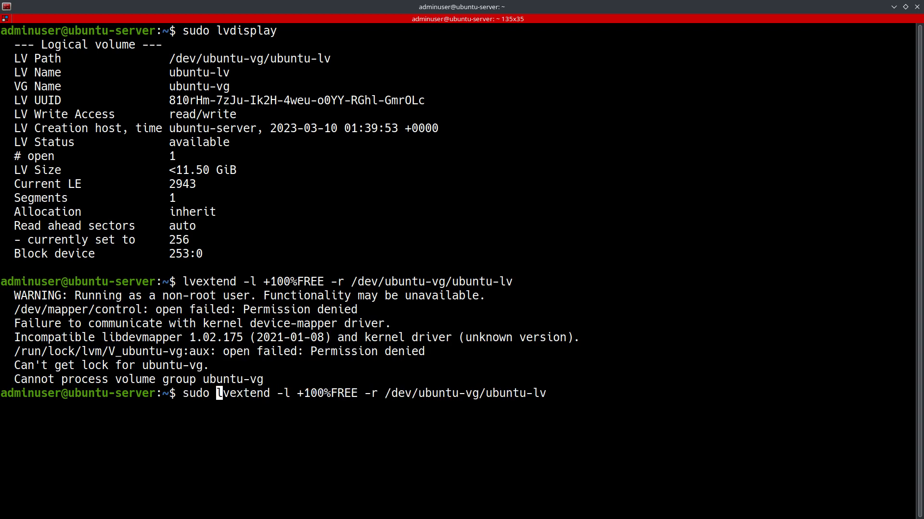
pyautogui.press('Return')
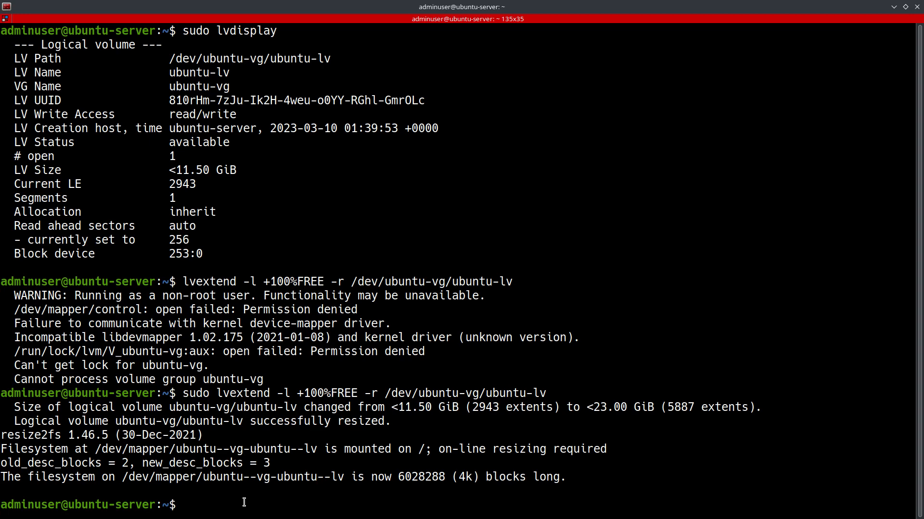
# Run df -h to confirm the root filesystem is 23G with 17G available.
pyautogui.write('df -h')
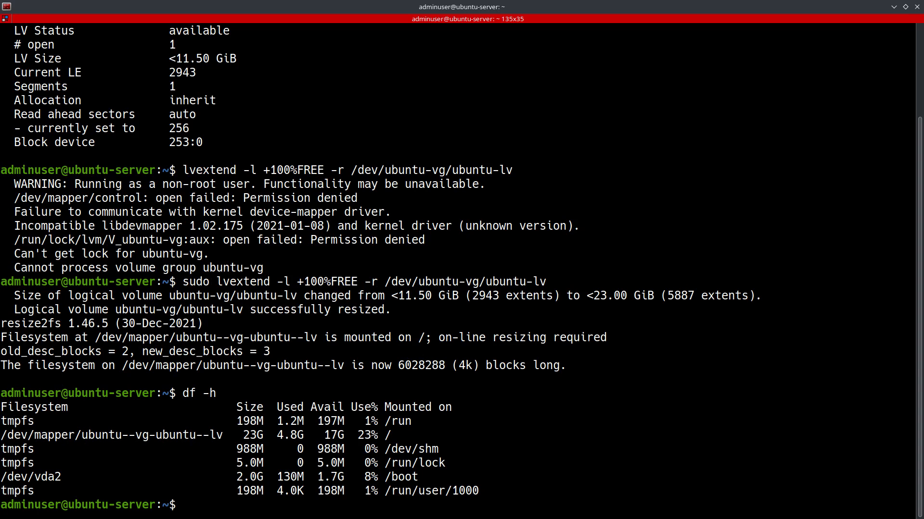
pyautogui.write('sud')
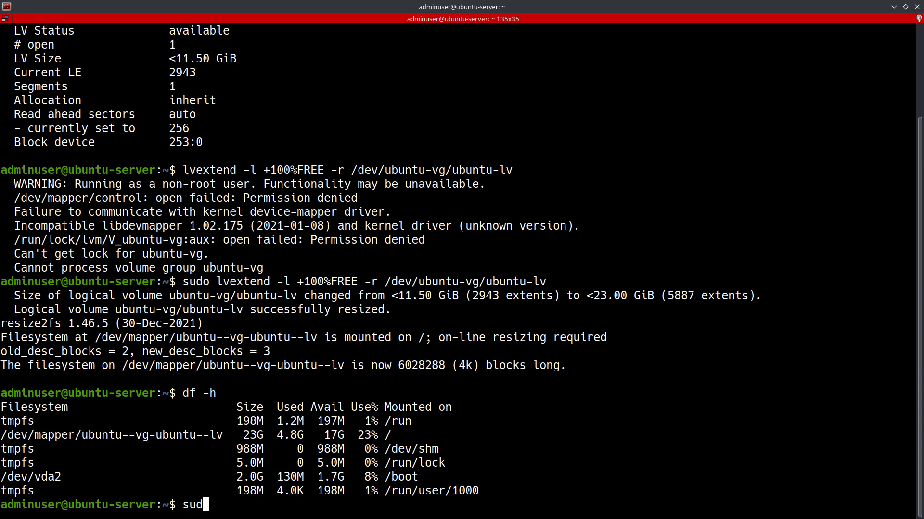